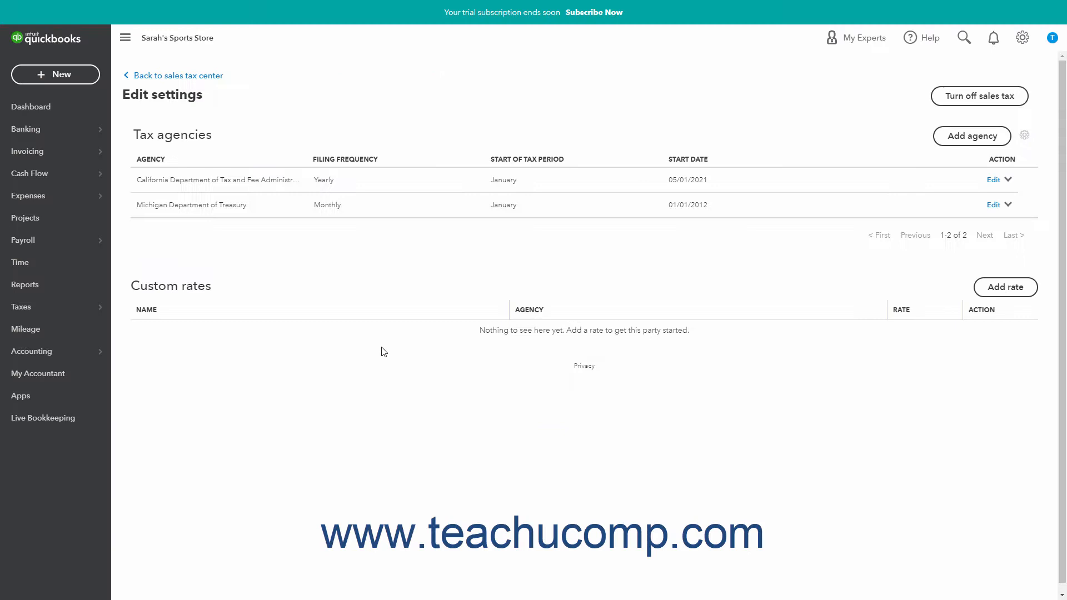
mouse_move(238, 301)
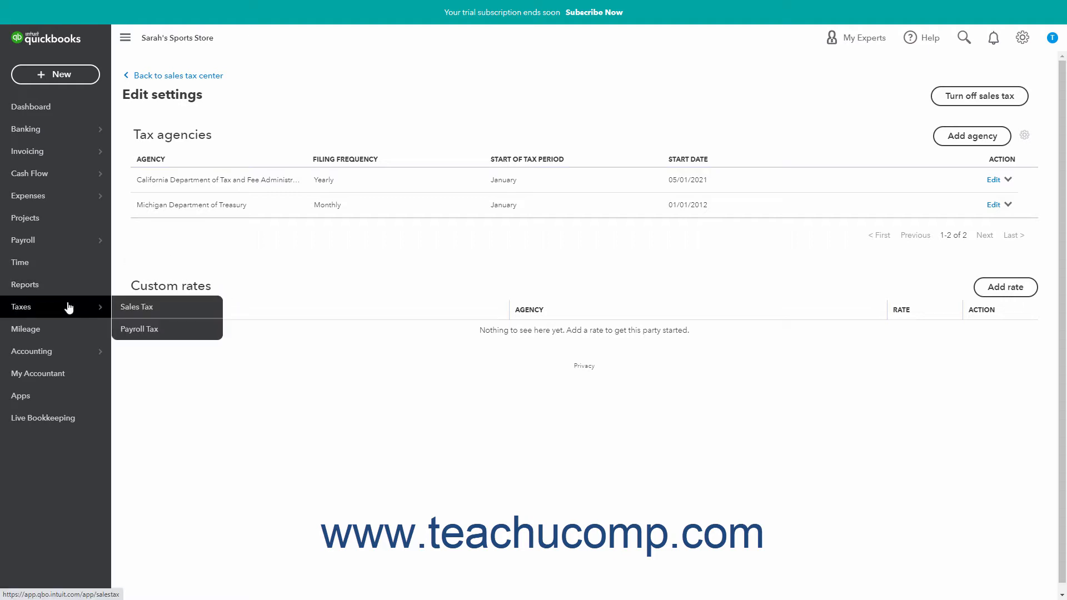
Go to the Sales Tax Center showing $0.00 due with Michigan and California returns
click(136, 306)
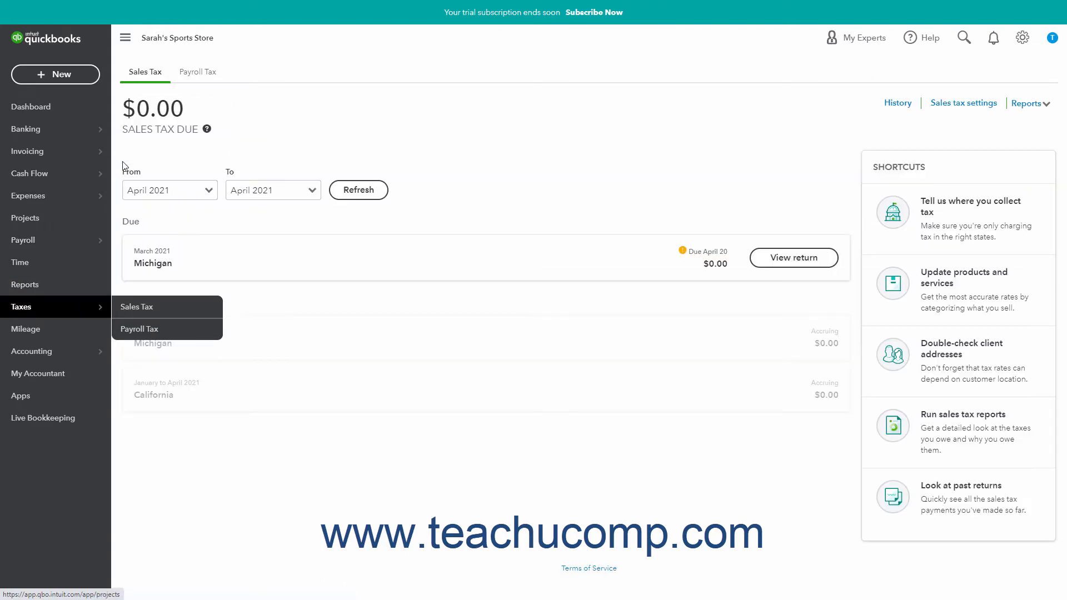
click(144, 71)
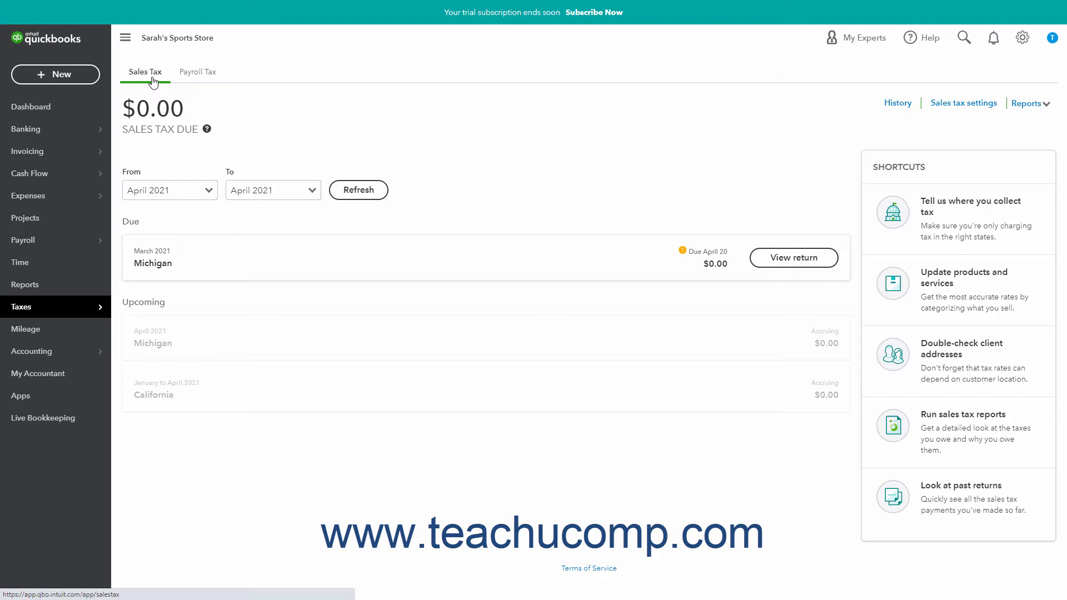
mouse_move(131, 325)
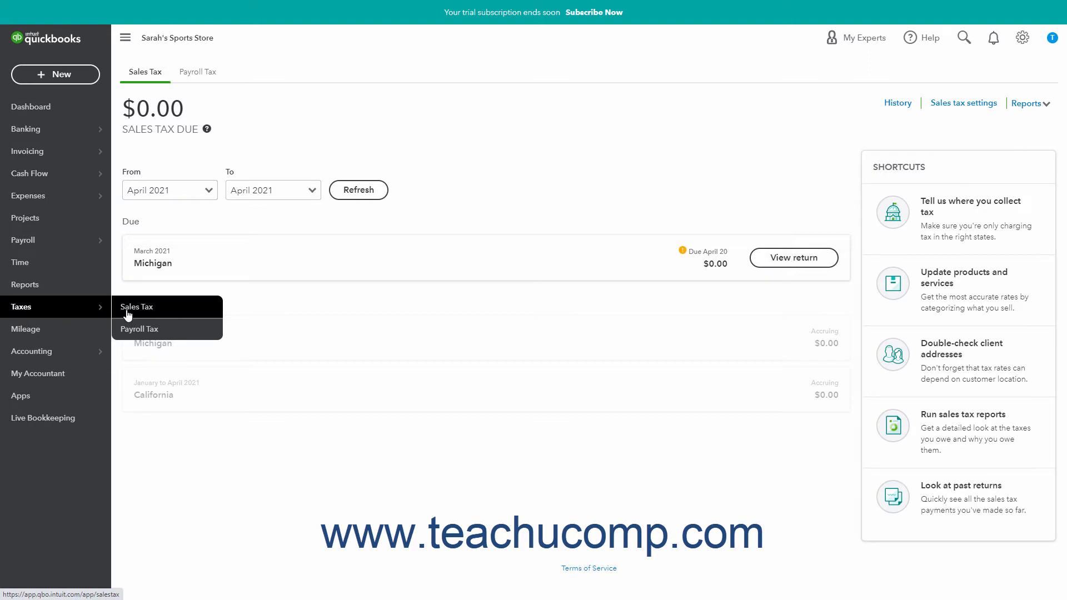
click(136, 307)
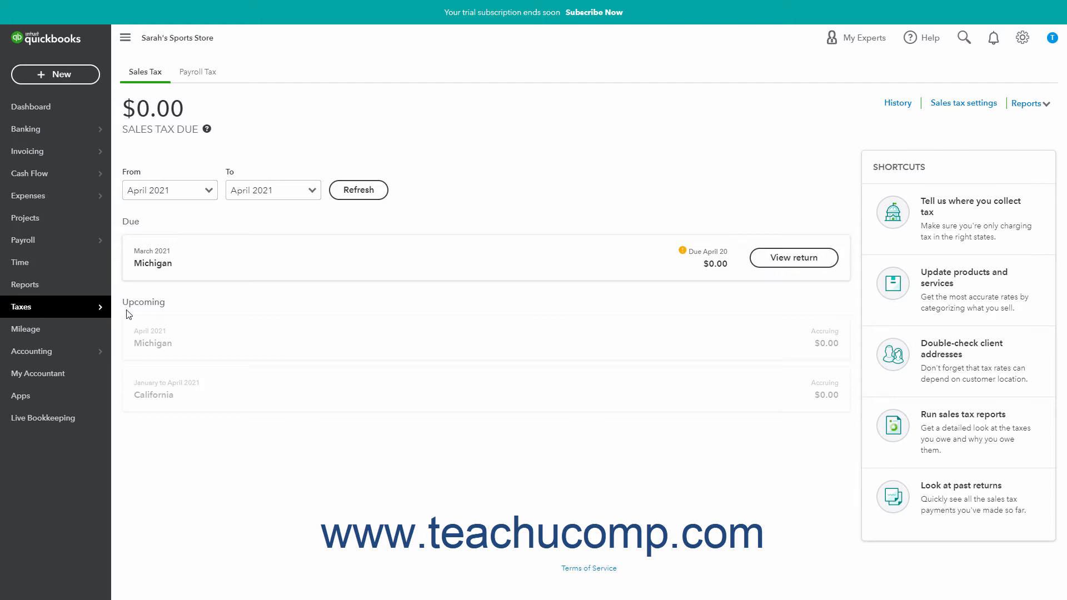
mouse_move(962, 102)
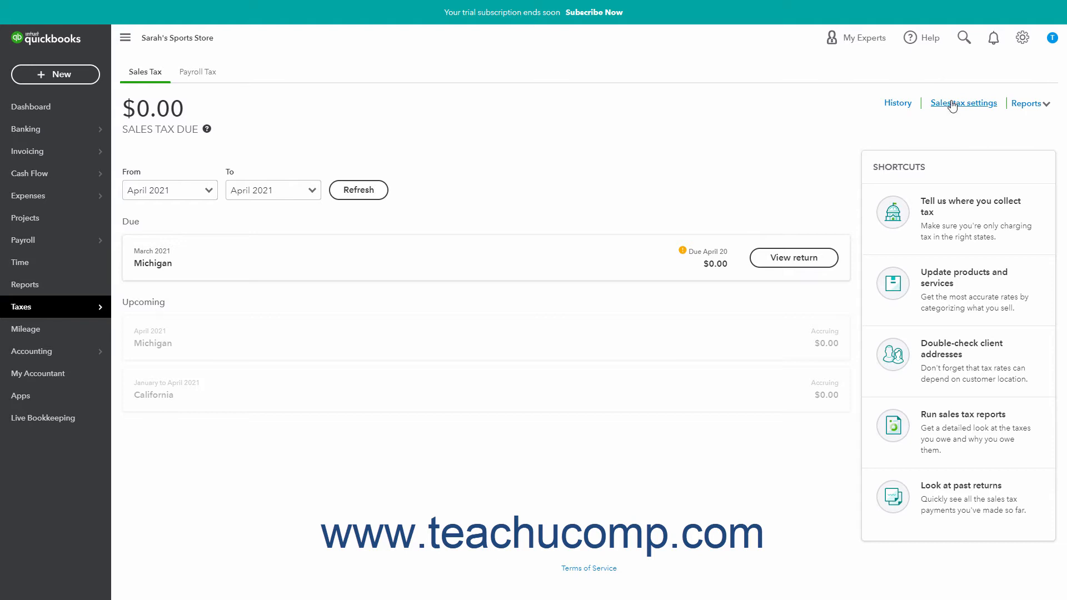
Go to the sales tax Edit settings page listing the California and Michigan agencies
click(962, 102)
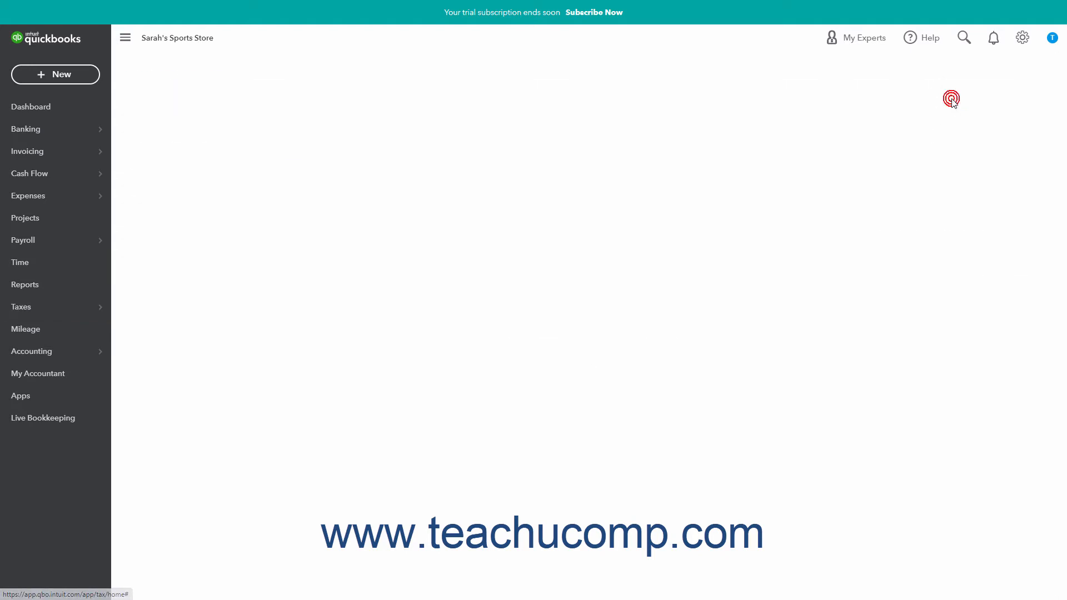
click(951, 99)
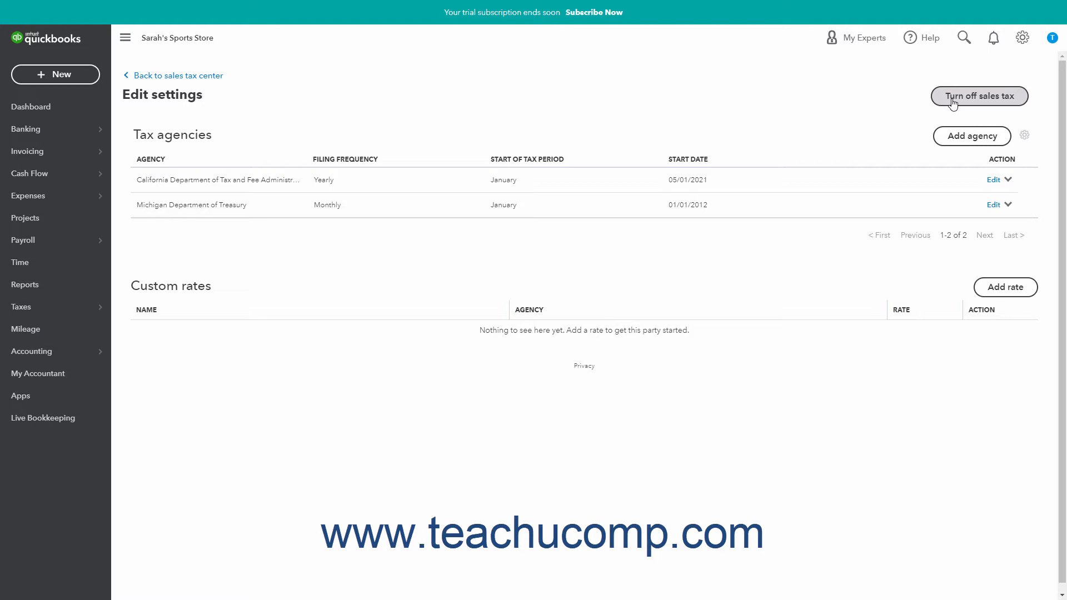
mouse_move(276, 81)
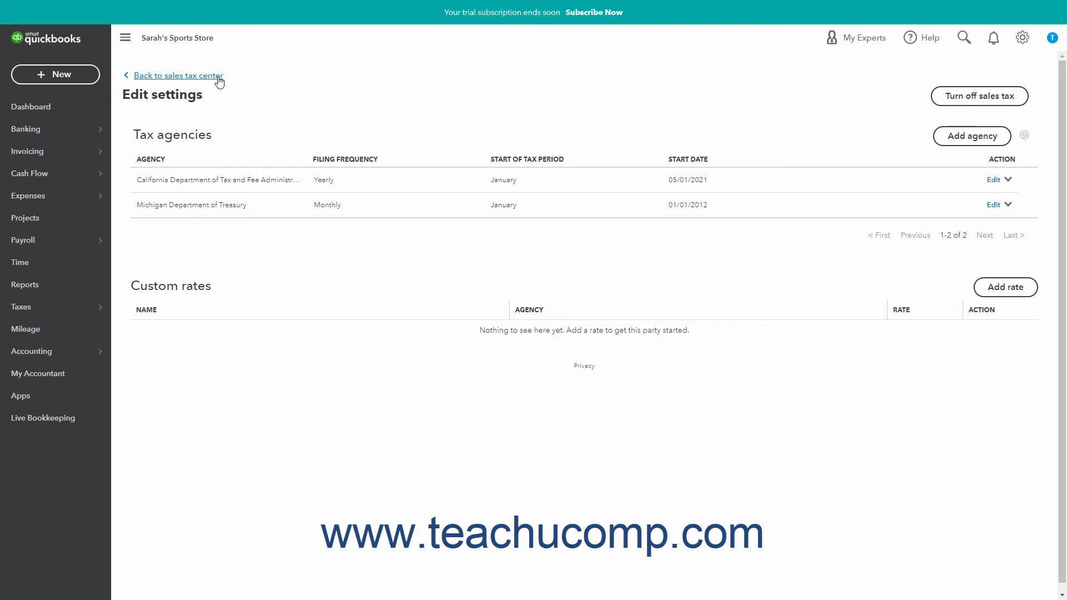
mouse_move(928, 107)
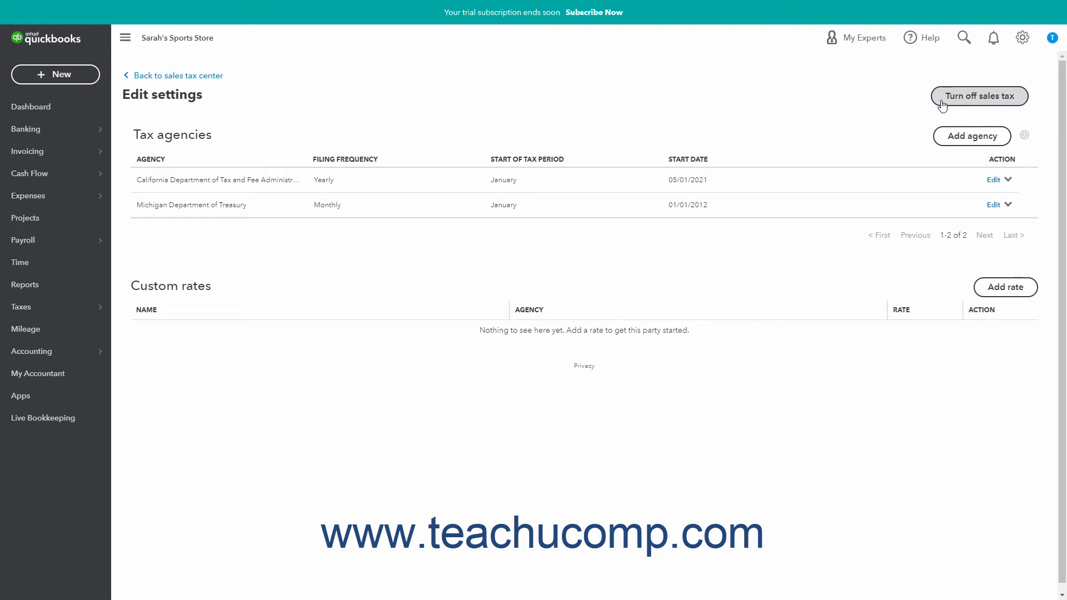
mouse_move(902, 105)
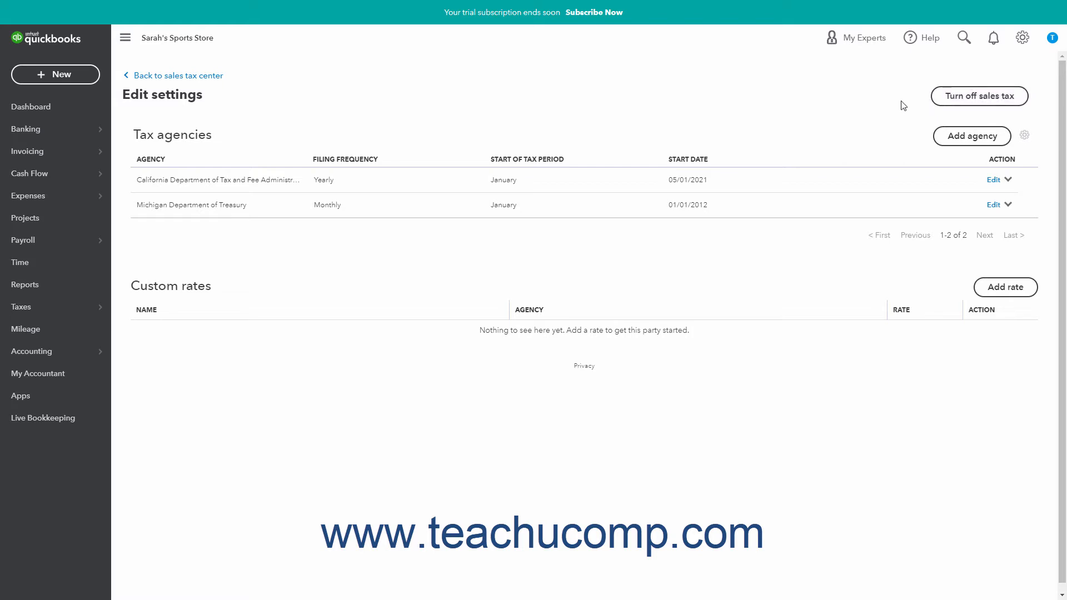
mouse_move(985, 302)
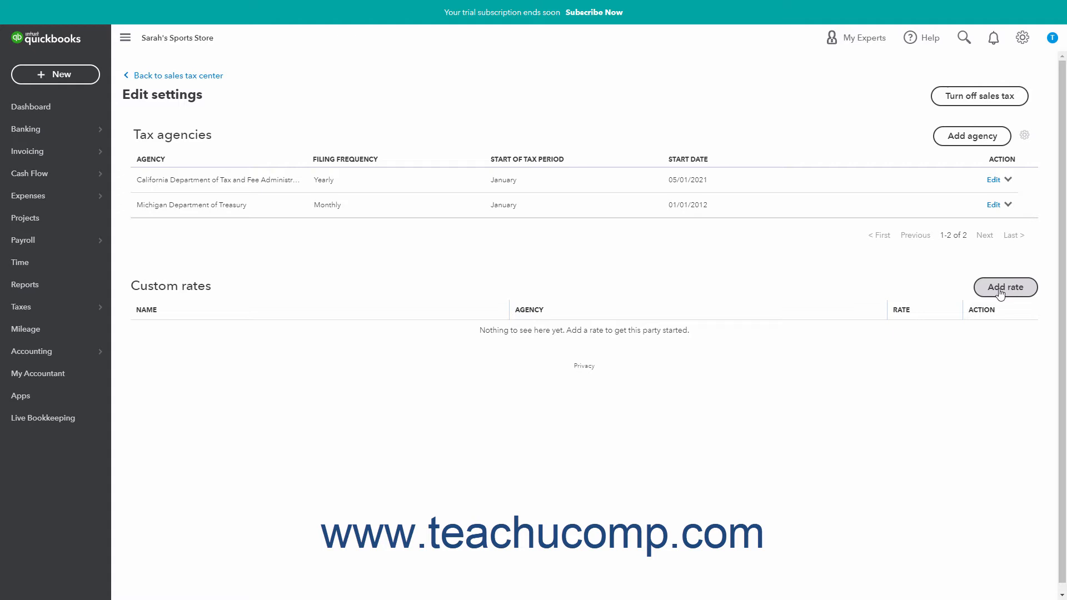
Begin a custom rate, preview the Combined rate example, then return it to Single
click(1004, 287)
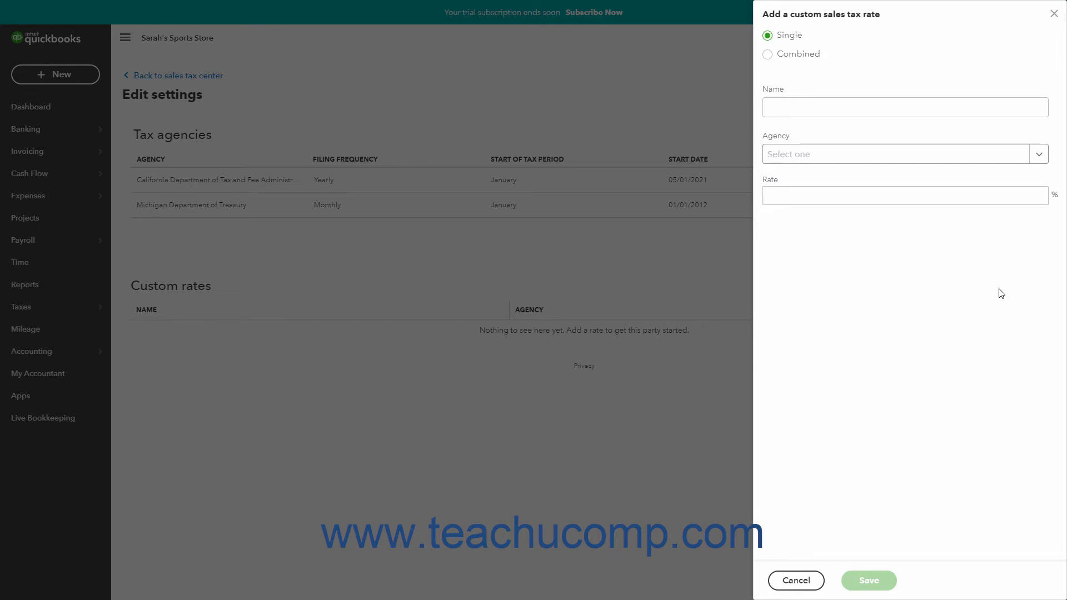
mouse_move(928, 164)
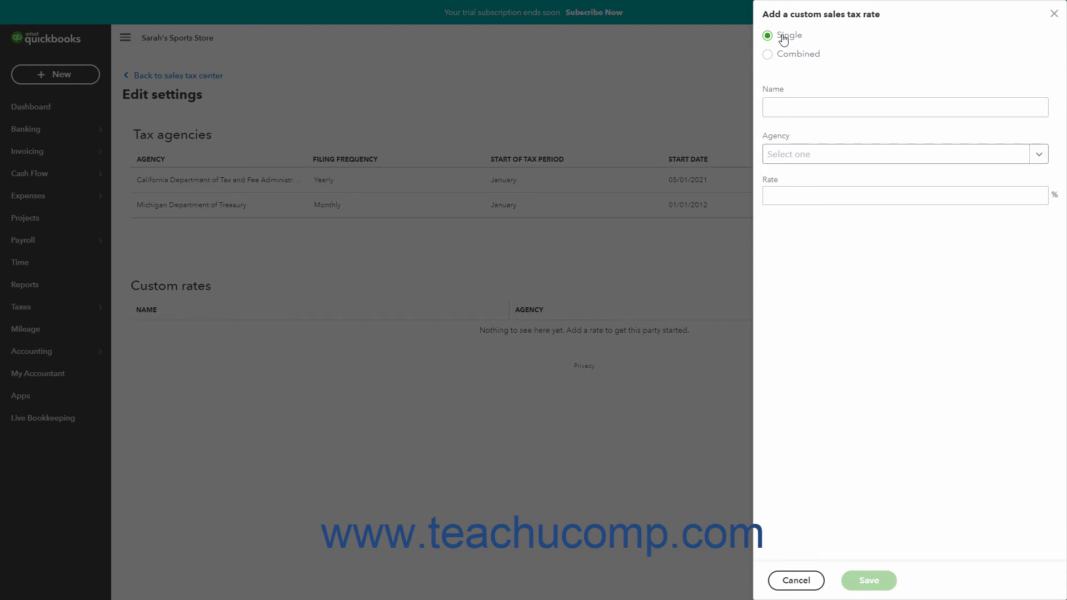
click(766, 54)
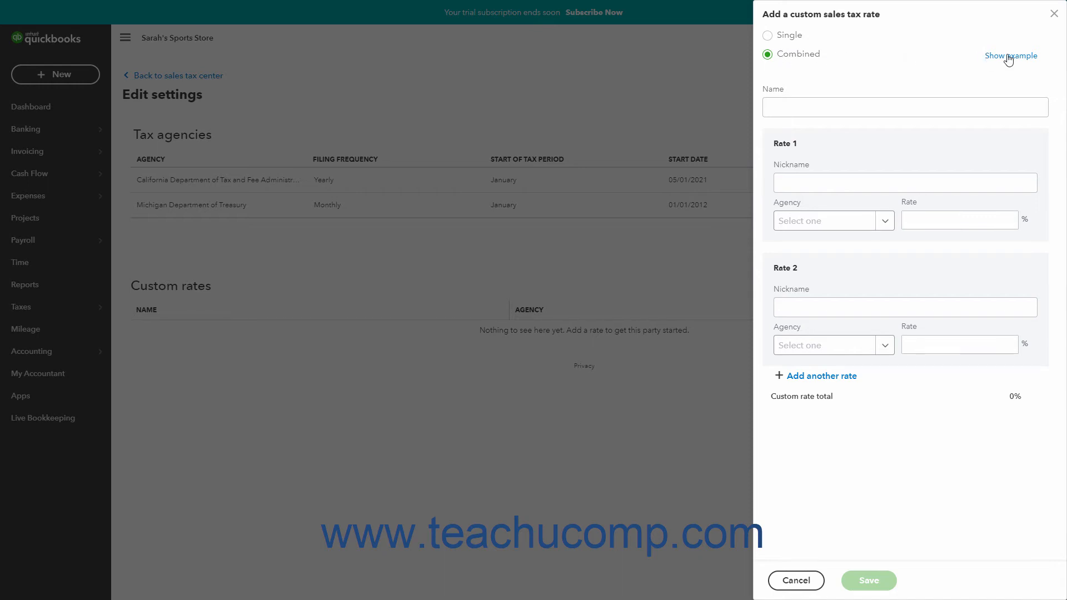
click(1010, 56)
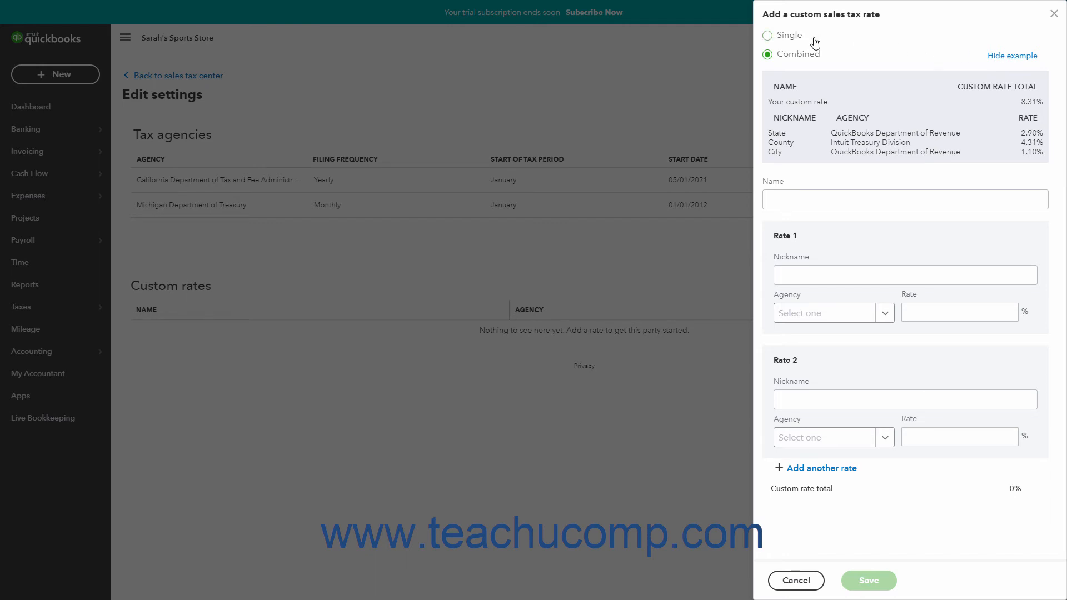
click(767, 35)
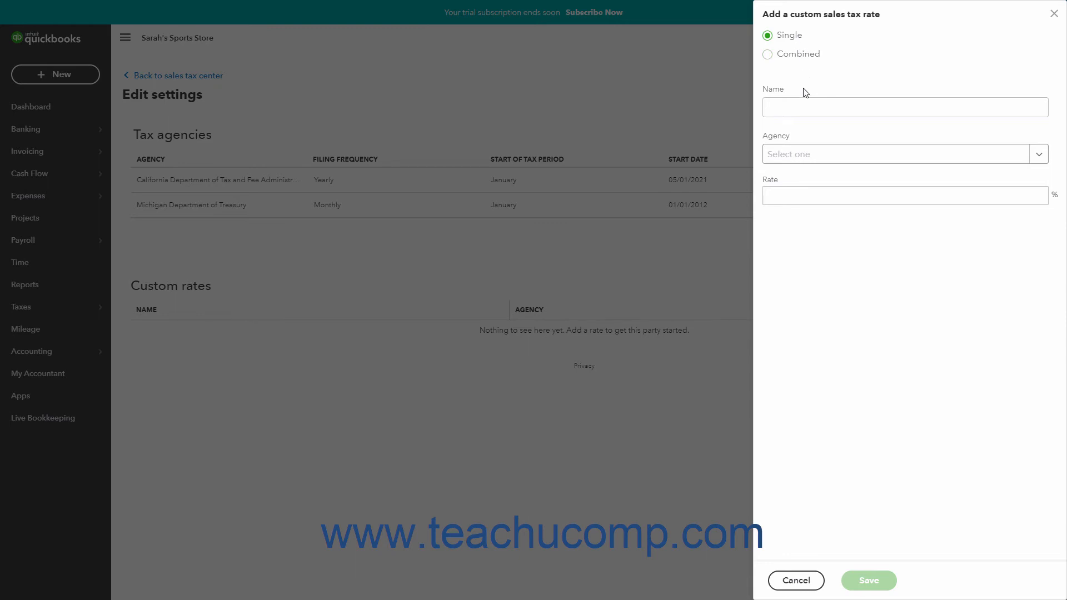
Save a custom rate 'Sales Tax' at 6% for Michigan Department of Treasury
text(Sa)
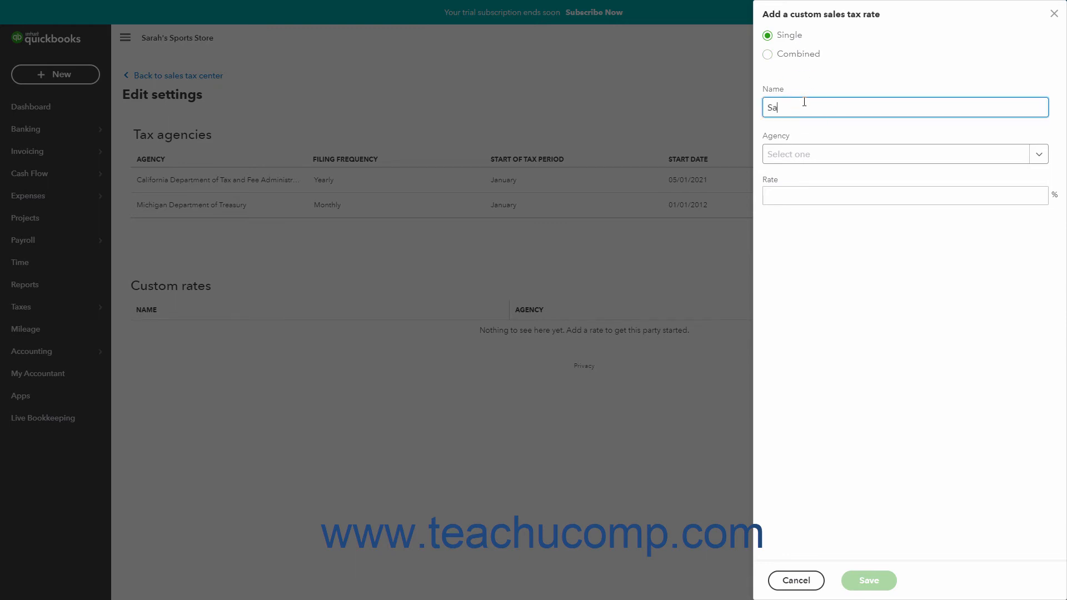
text(les Tax)
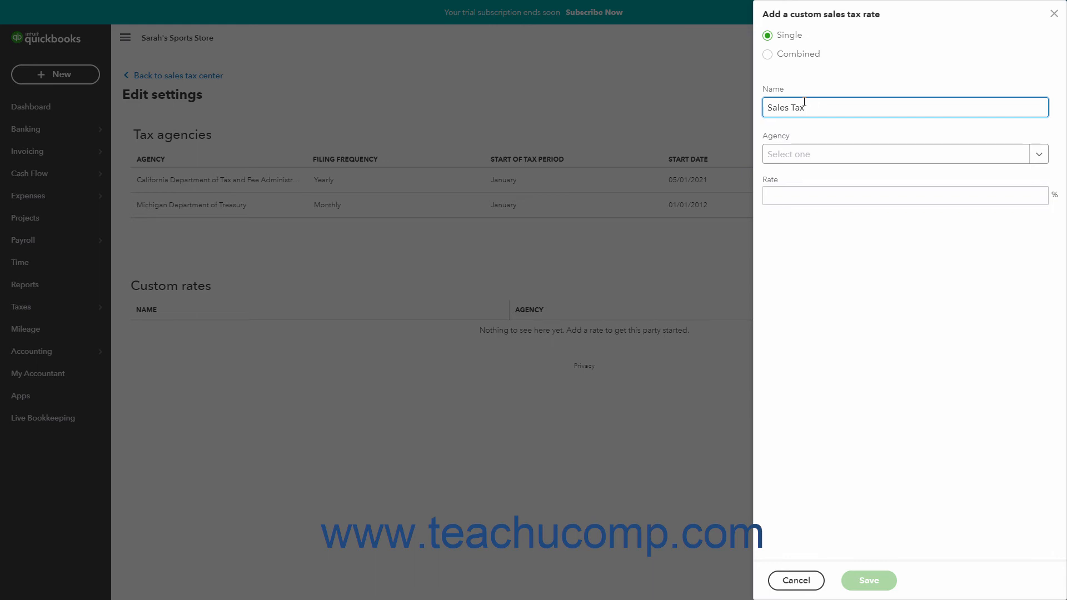
click(1039, 153)
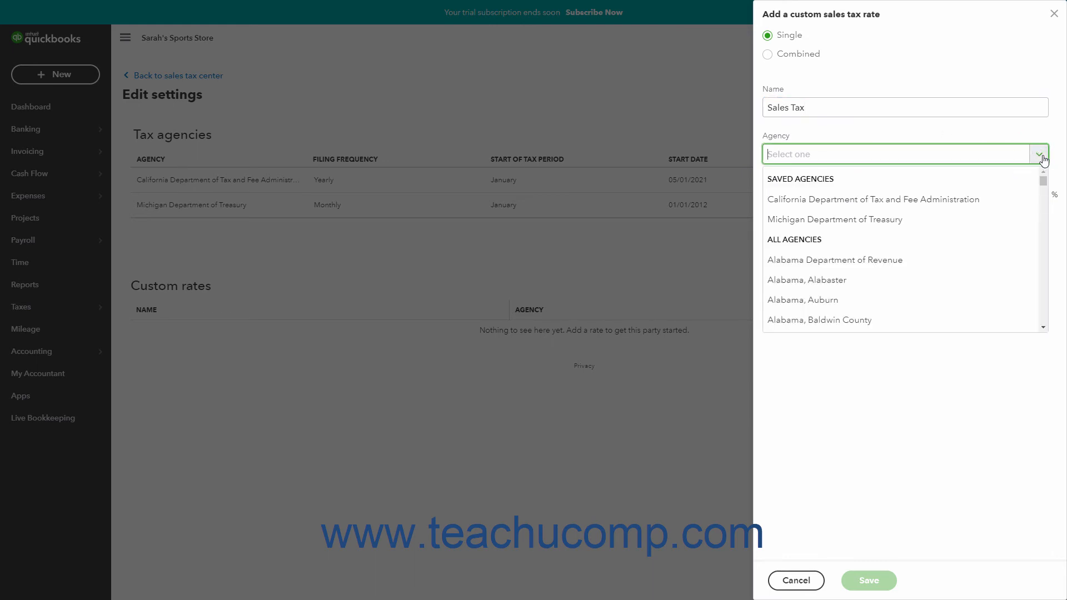
click(834, 219)
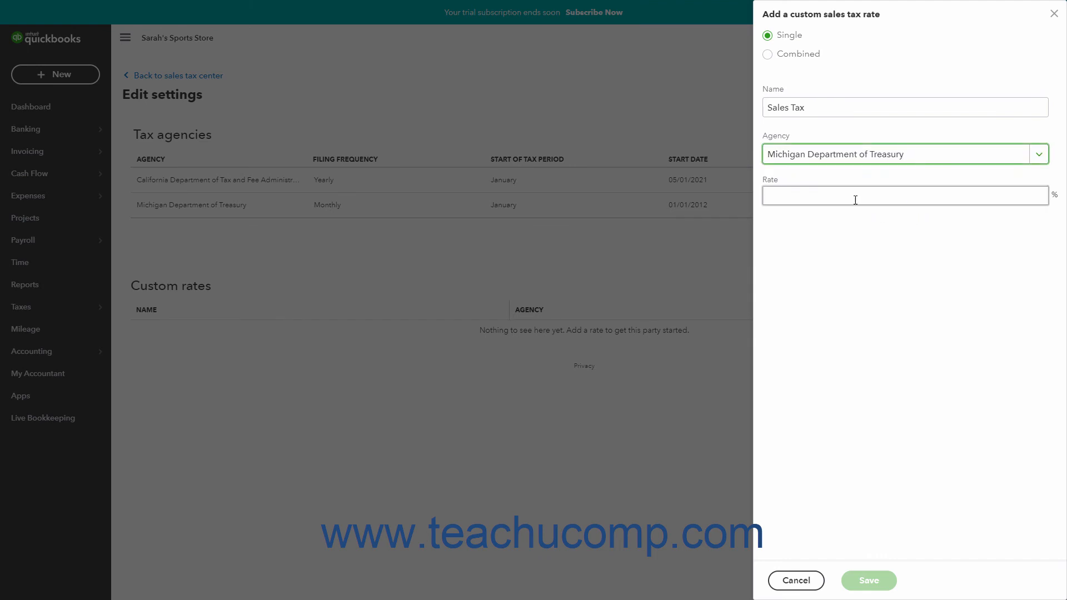
text(6)
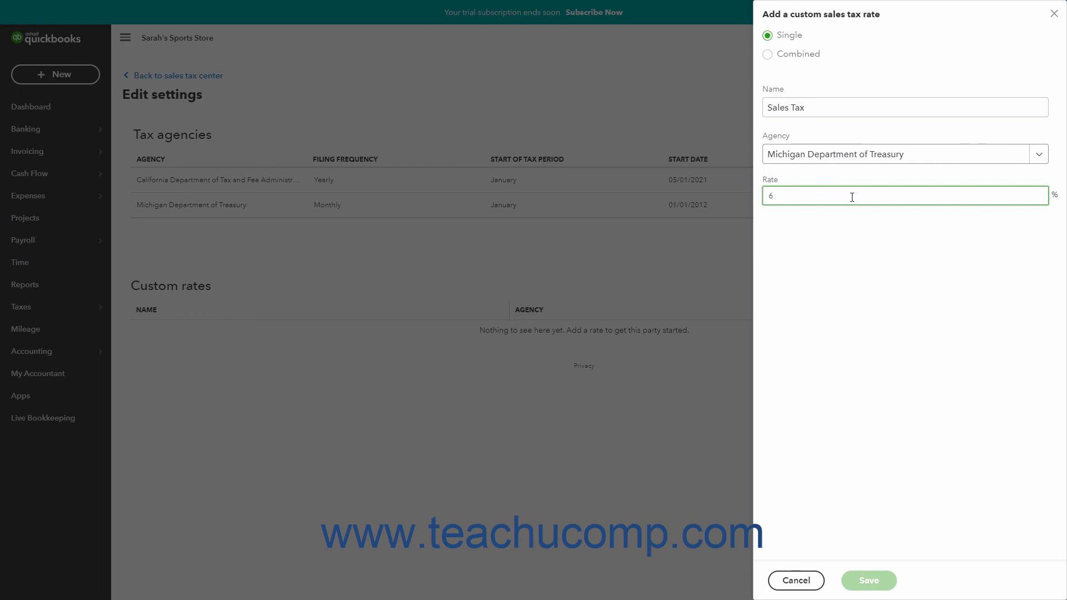
click(903, 107)
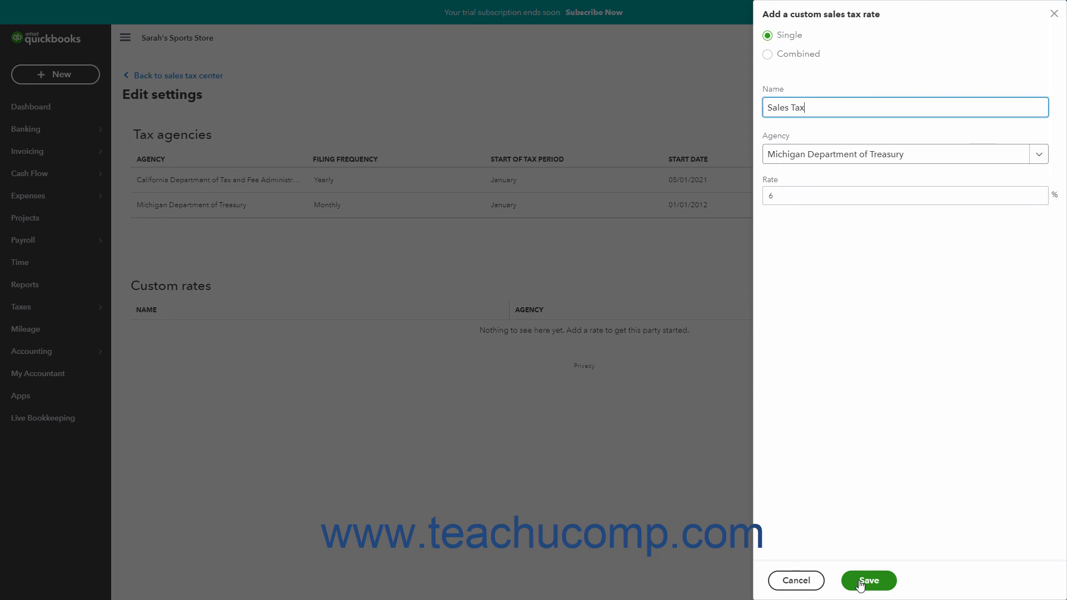
mouse_move(829, 583)
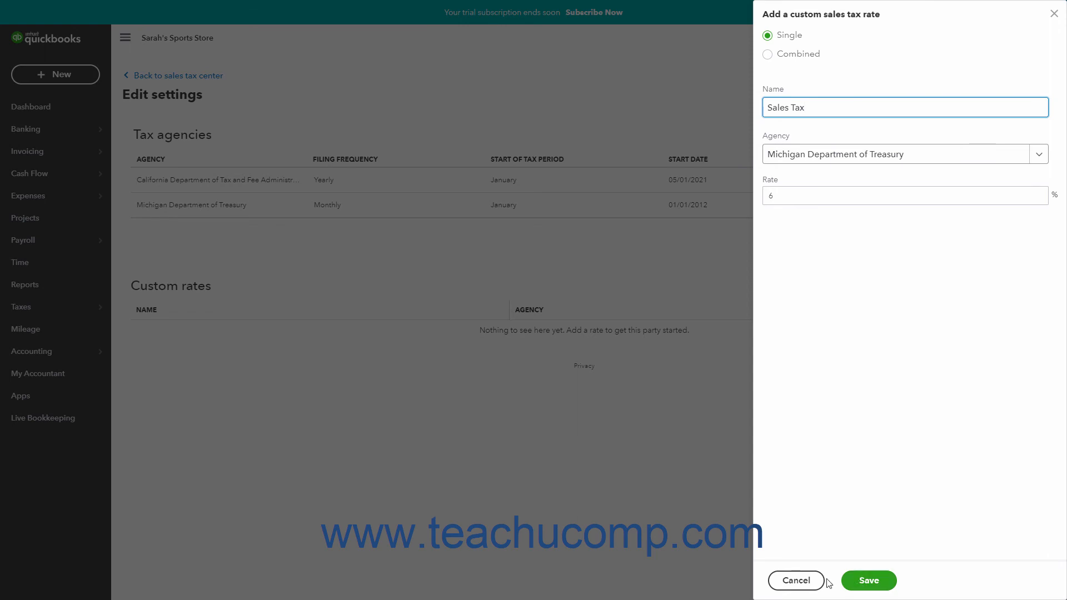
click(868, 580)
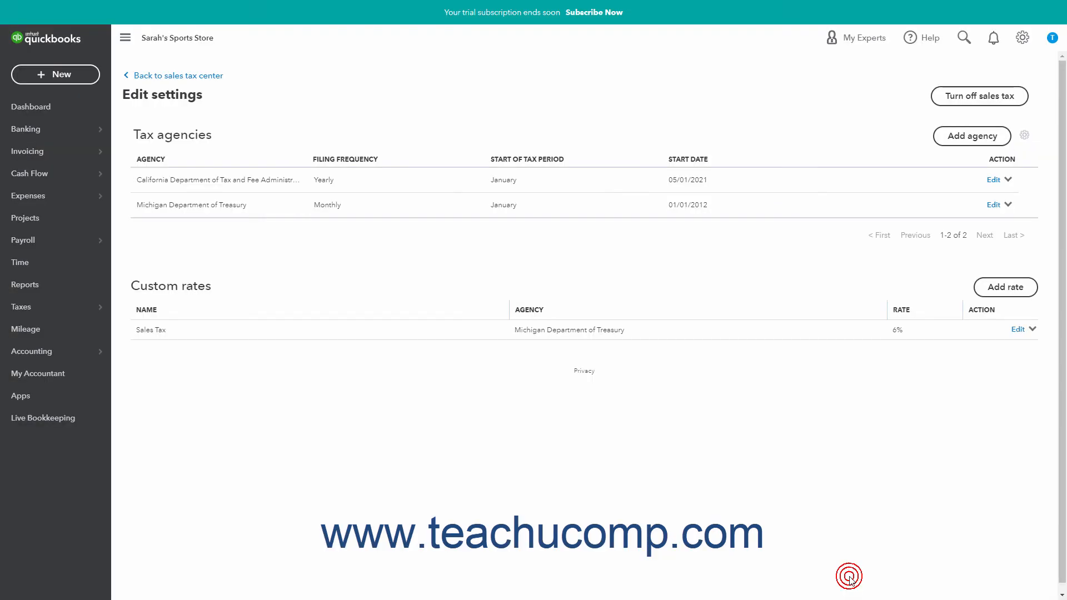
mouse_move(841, 516)
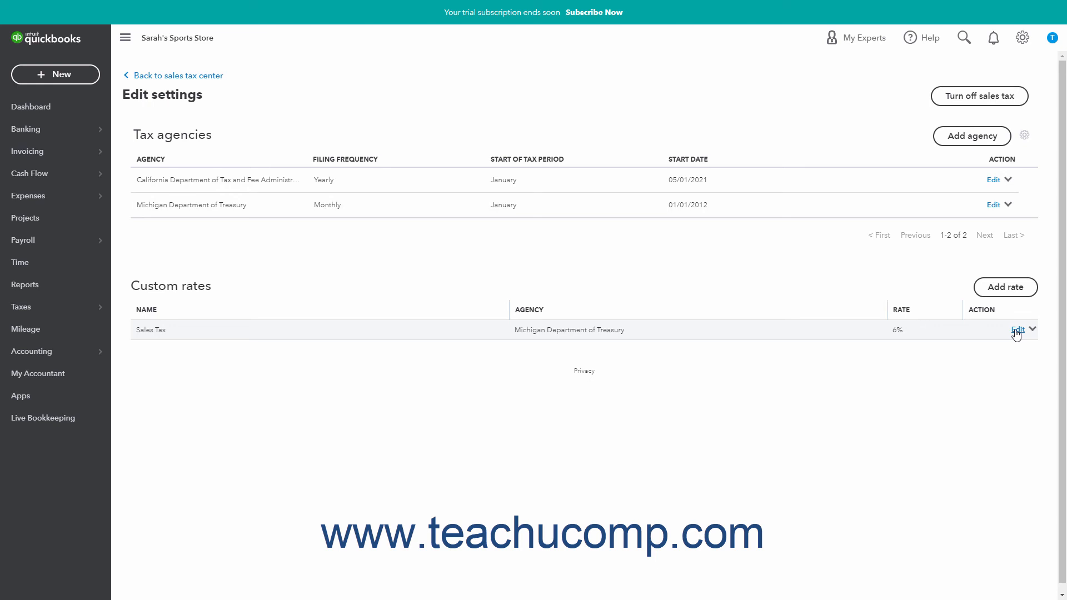
click(992, 330)
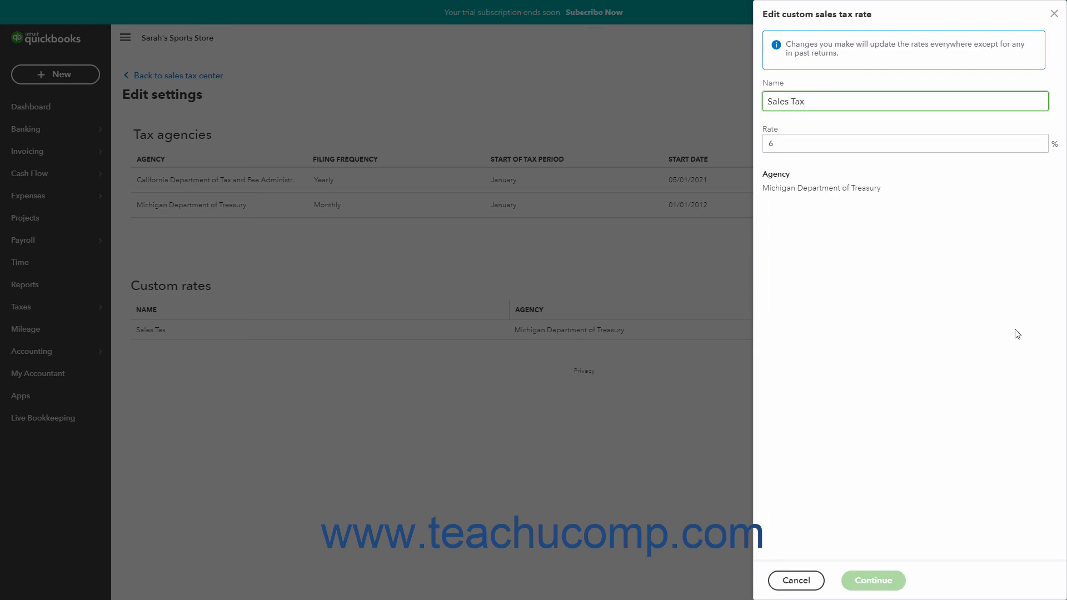
mouse_move(1015, 258)
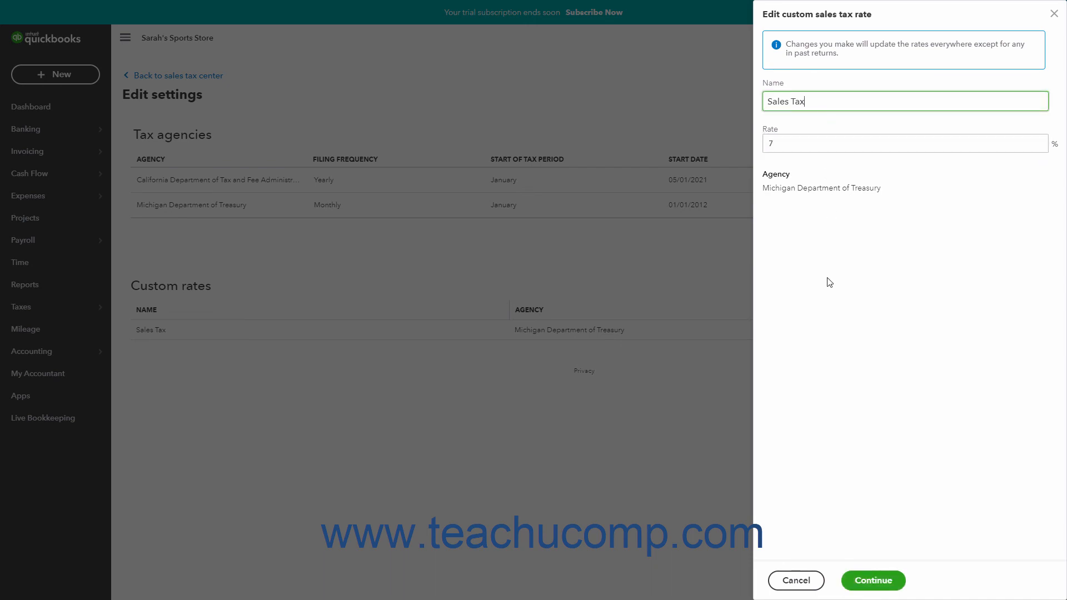
click(872, 580)
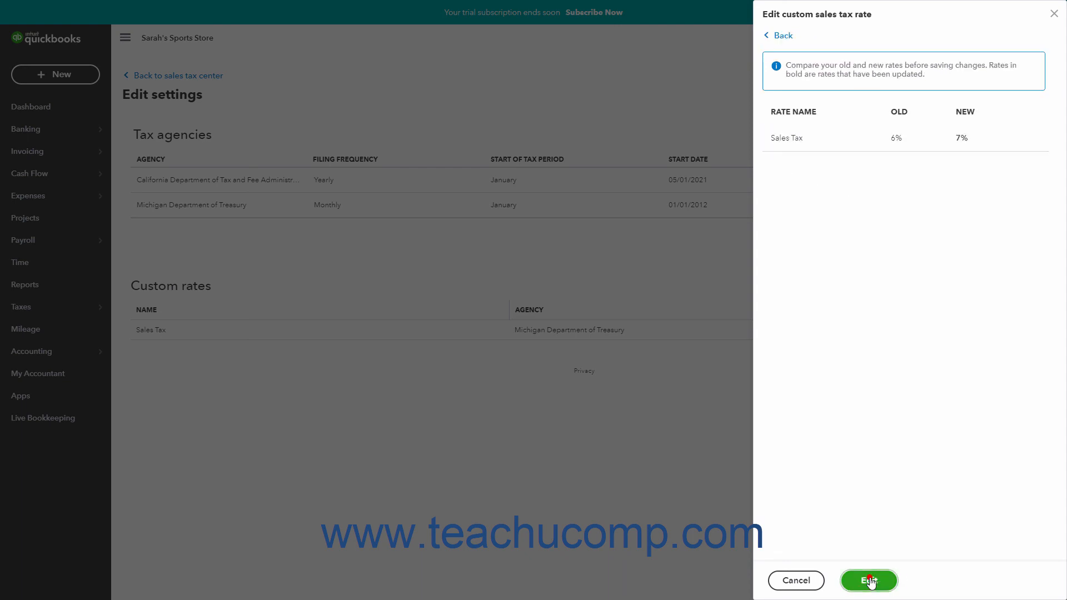
mouse_move(795, 580)
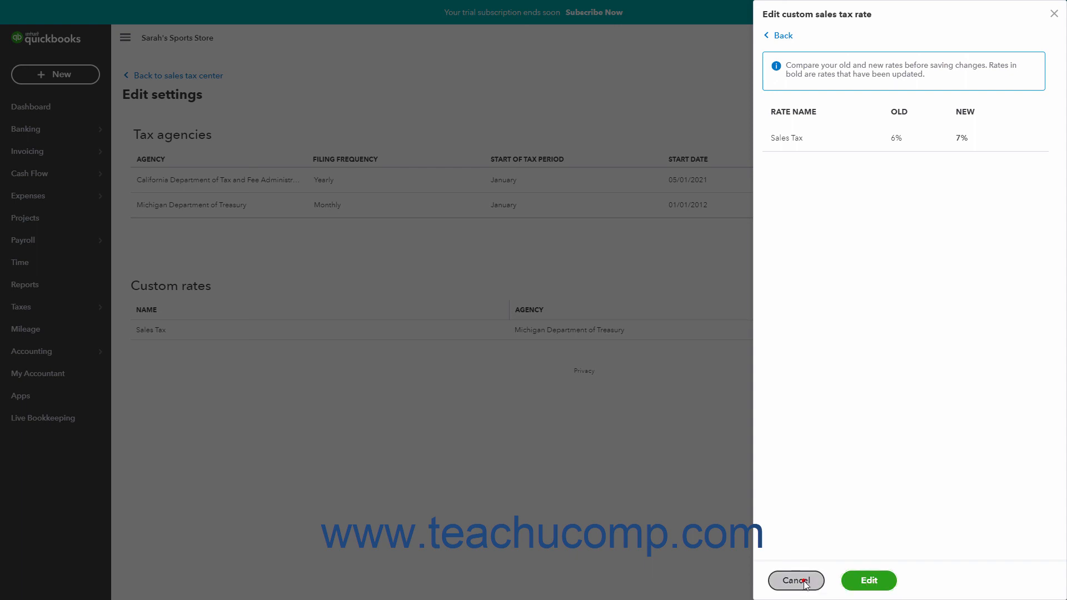
click(796, 580)
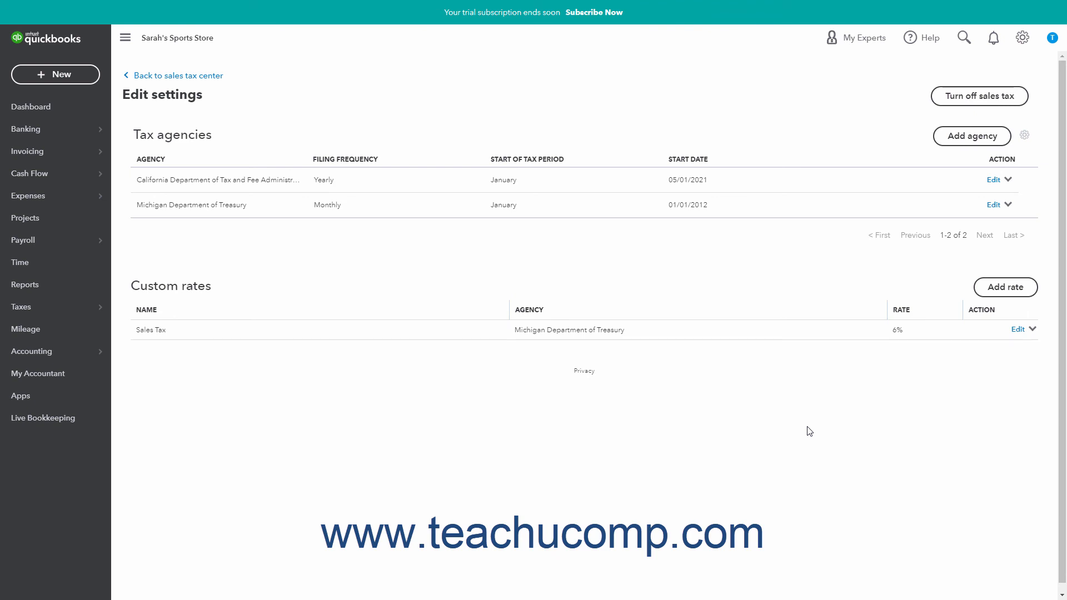
mouse_move(1029, 281)
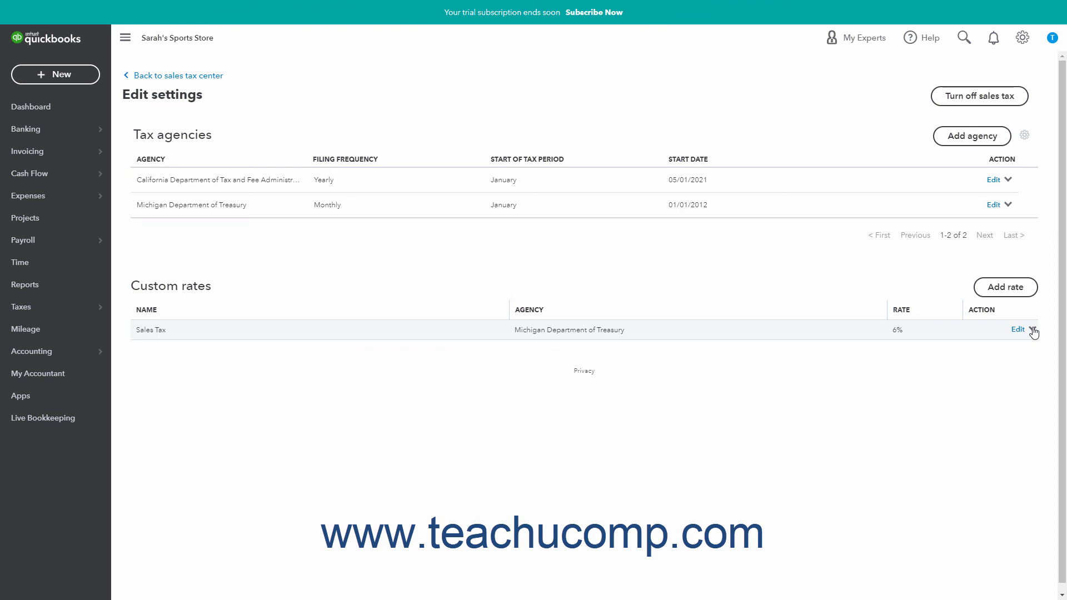
Make the Sales Tax rate inactive from its row menu, emptying Custom rates
click(1032, 330)
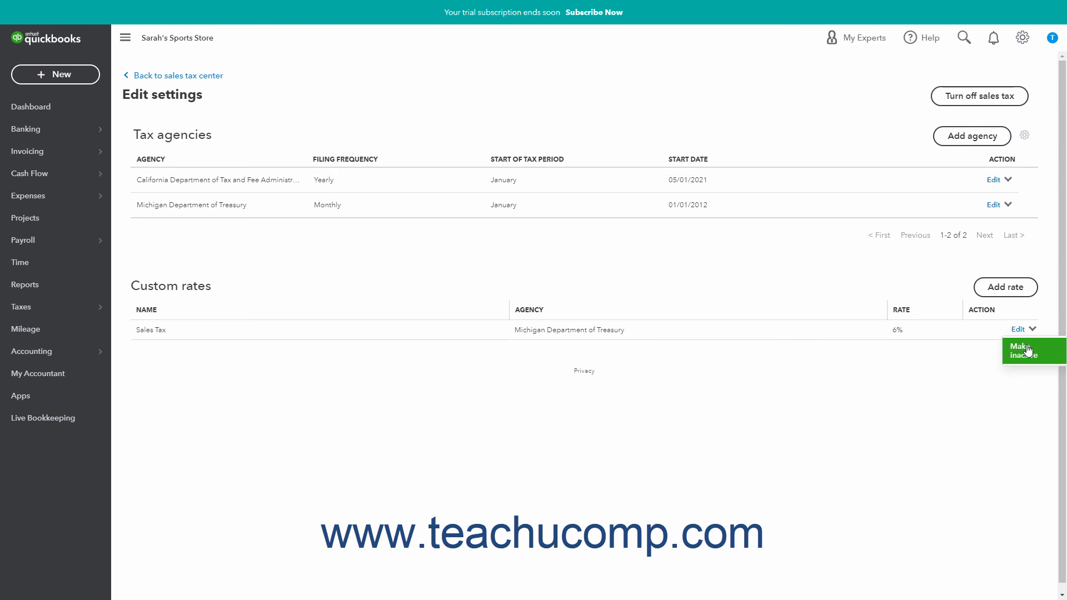
click(1026, 350)
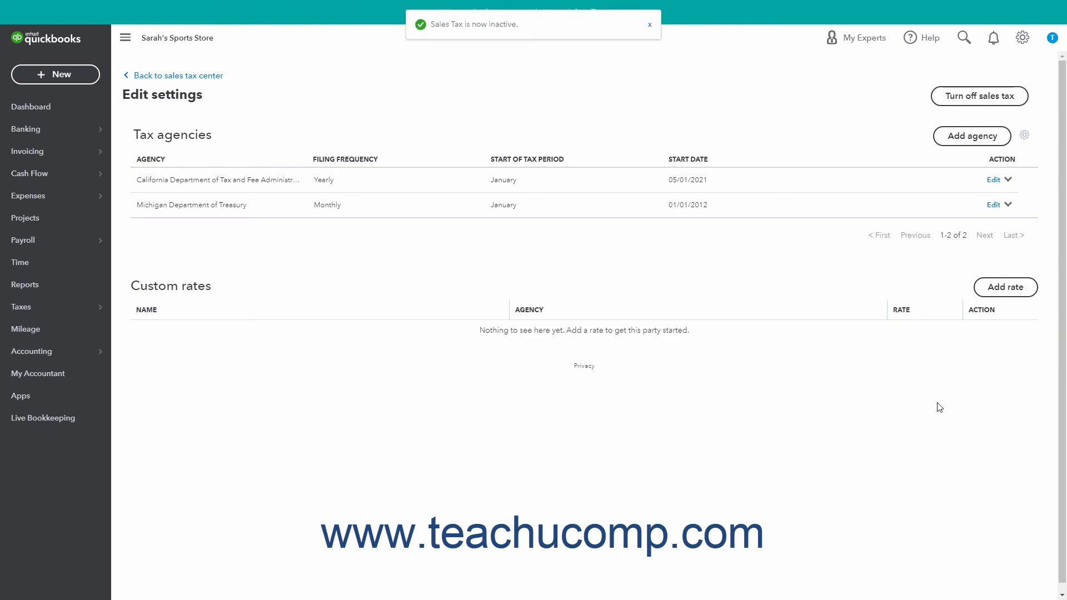